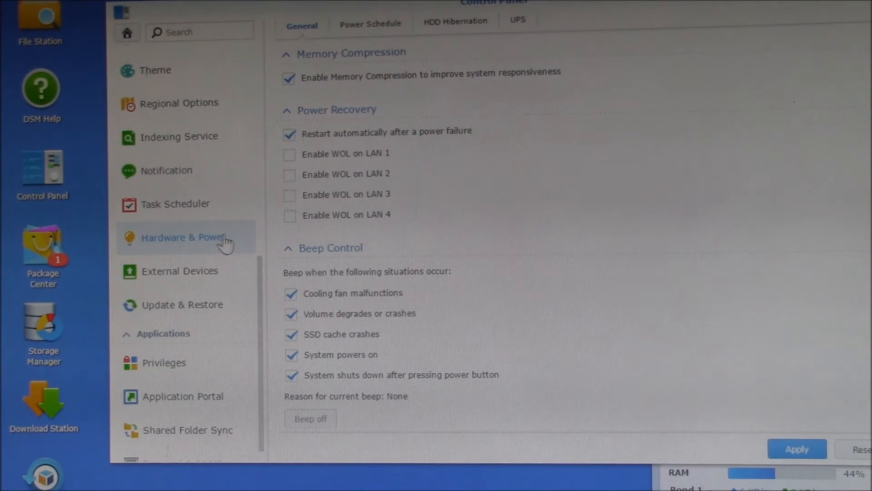
Enable UPS support under Hardware & Power, leaving Safe Mode to wait until low battery.
{"action": "left_click", "coordinate": [517, 20]}
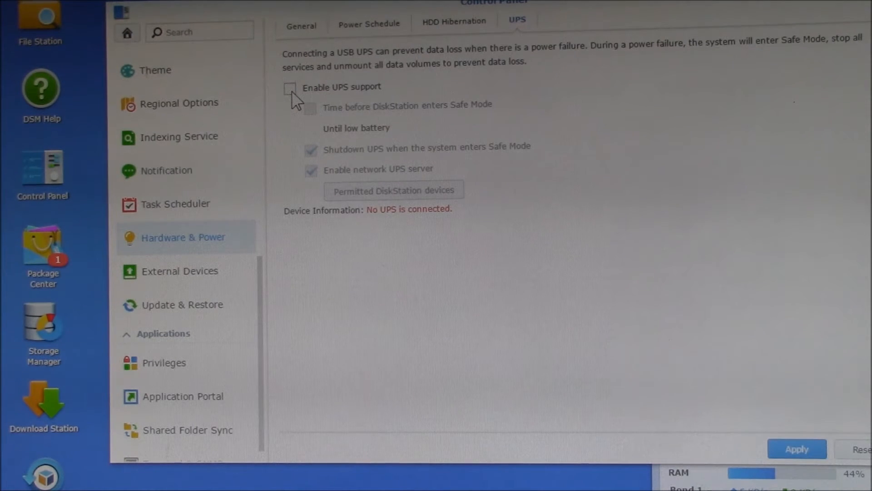
{"action": "left_click", "coordinate": [290, 87]}
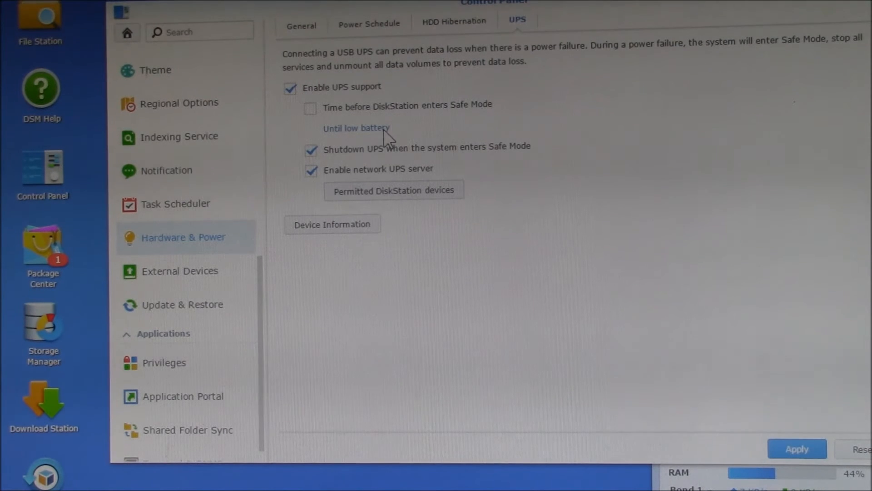
{"action": "mouse_move", "coordinate": [348, 139]}
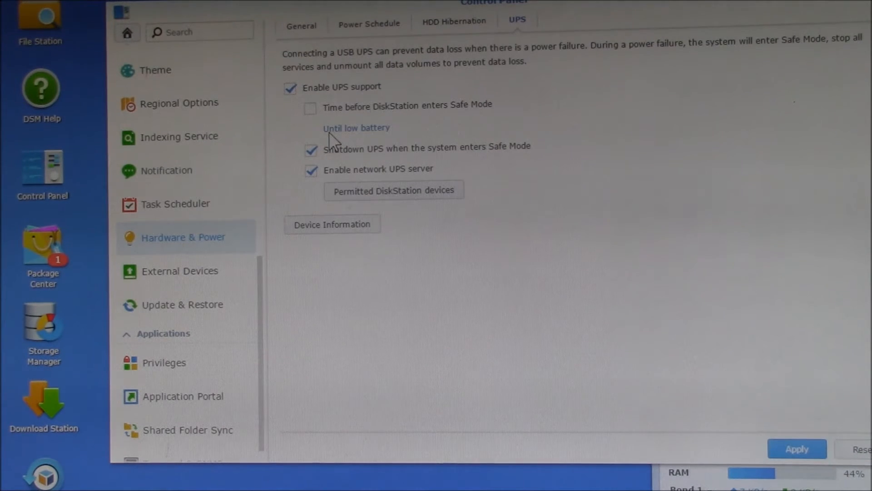
{"action": "mouse_move", "coordinate": [392, 138]}
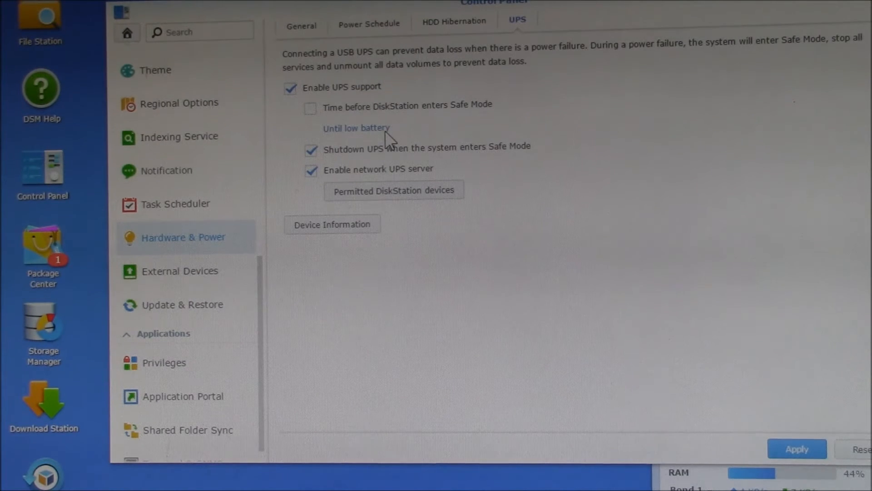
{"action": "mouse_move", "coordinate": [361, 136]}
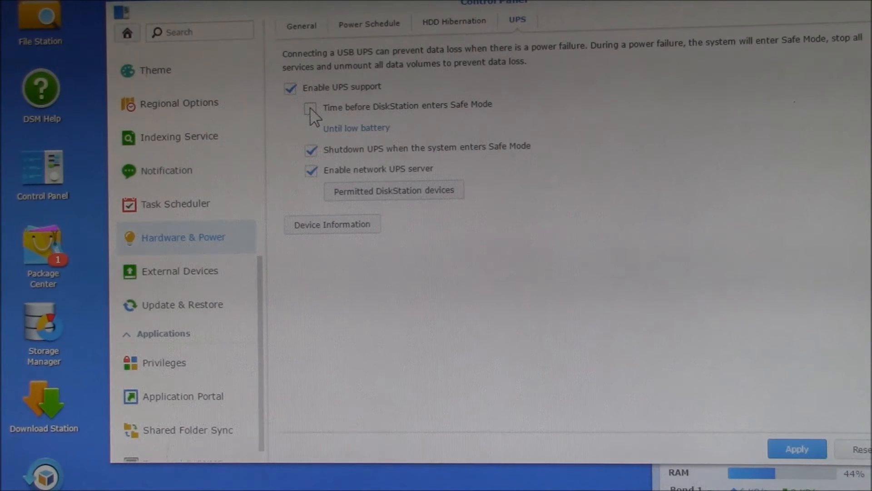
Try an 8-minute delay before Safe Mode, revert to waiting until low battery, and stop shutting down the UPS.
{"action": "left_click", "coordinate": [311, 109]}
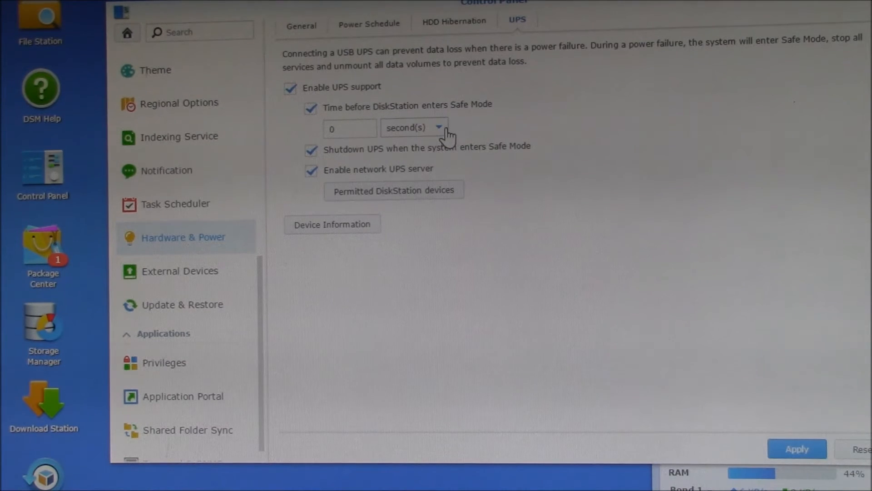
{"action": "type", "text": "8"}
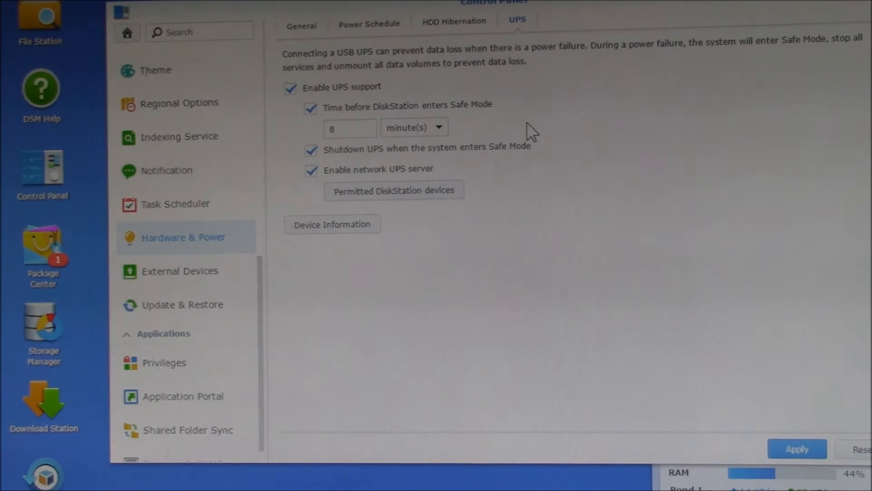
{"action": "mouse_move", "coordinate": [493, 138]}
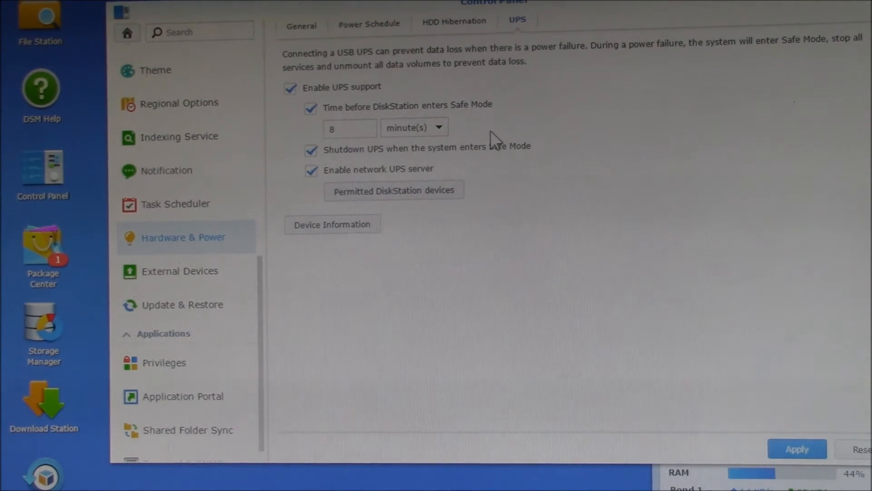
{"action": "mouse_move", "coordinate": [473, 119]}
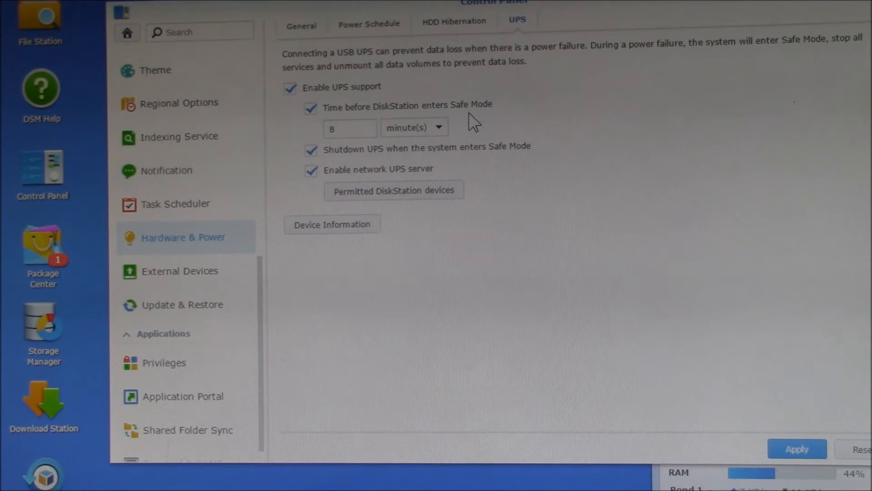
{"action": "left_click", "coordinate": [311, 108]}
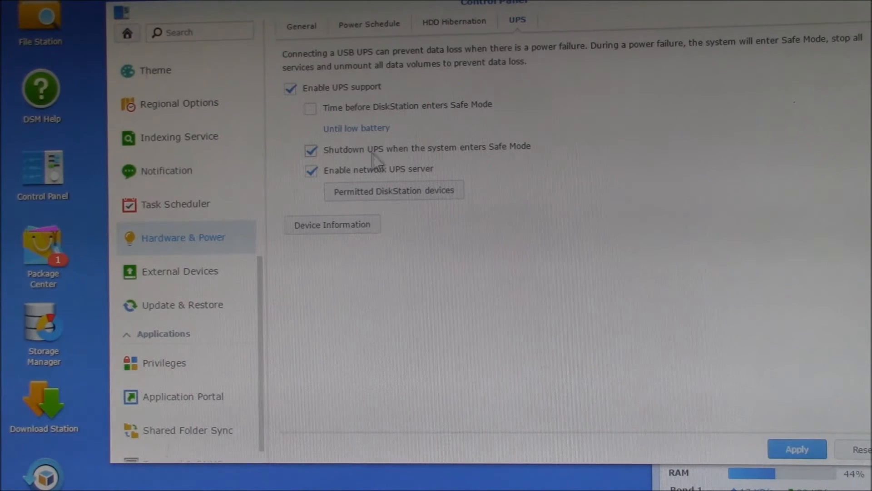
{"action": "left_click", "coordinate": [311, 151]}
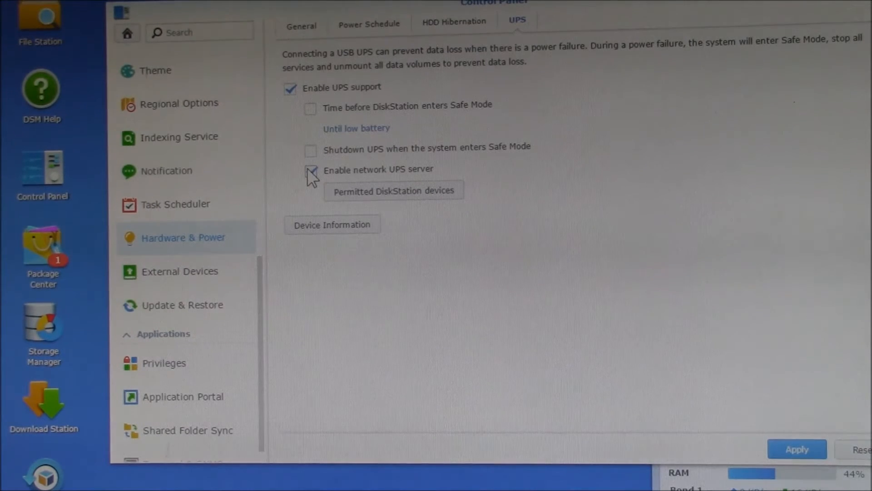
{"action": "left_click", "coordinate": [311, 169]}
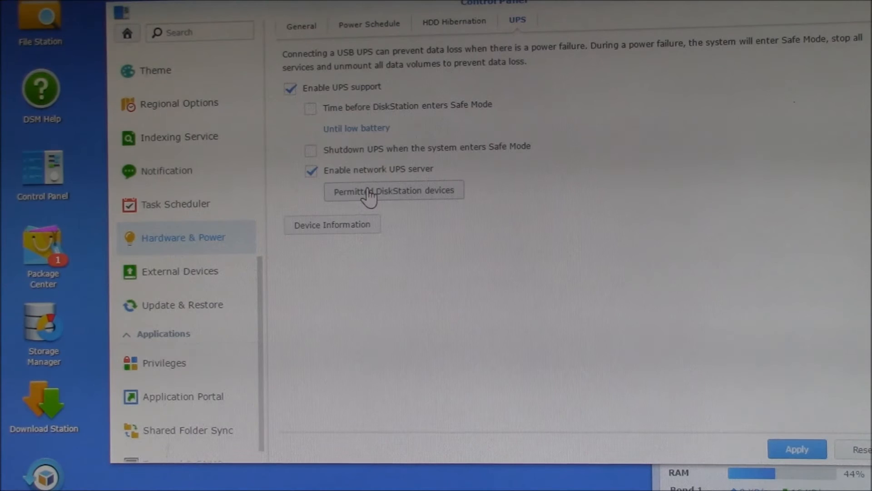
{"action": "left_click", "coordinate": [394, 191]}
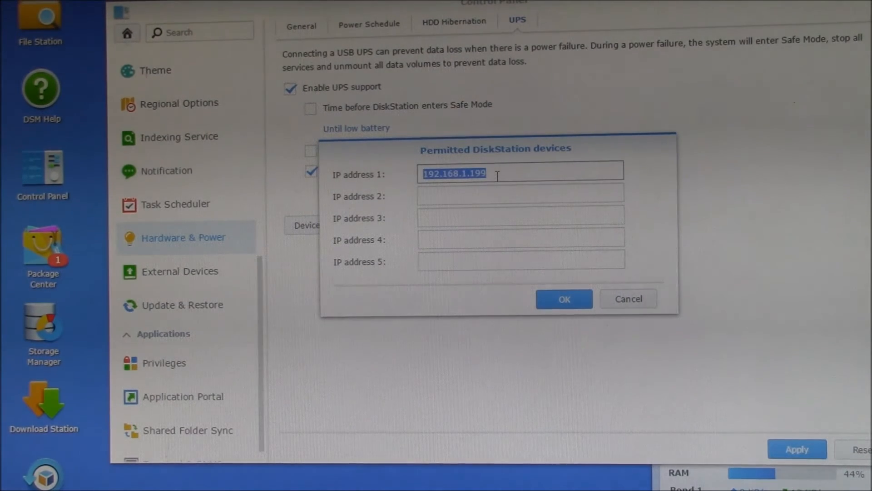
{"action": "mouse_move", "coordinate": [593, 222]}
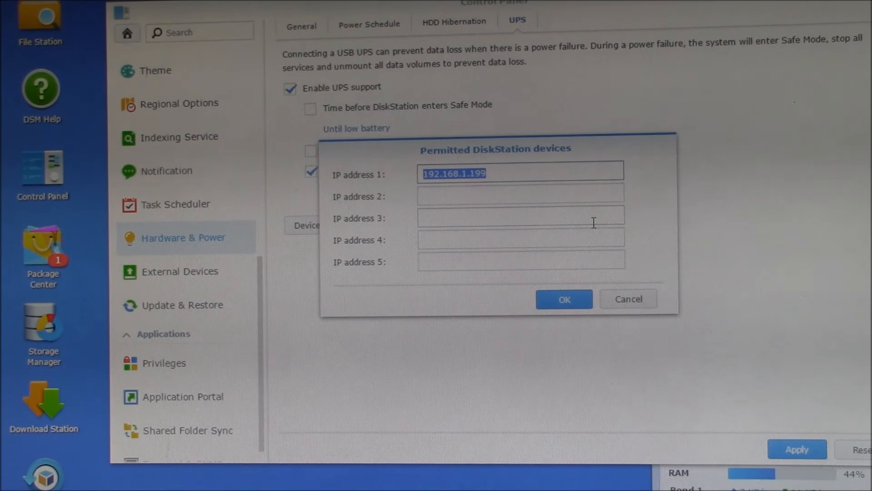
{"action": "mouse_move", "coordinate": [645, 311]}
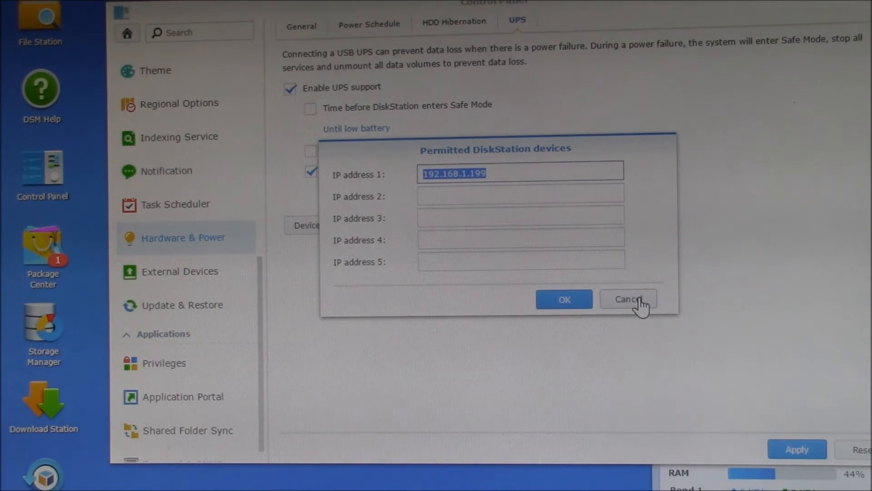
{"action": "left_click", "coordinate": [628, 299]}
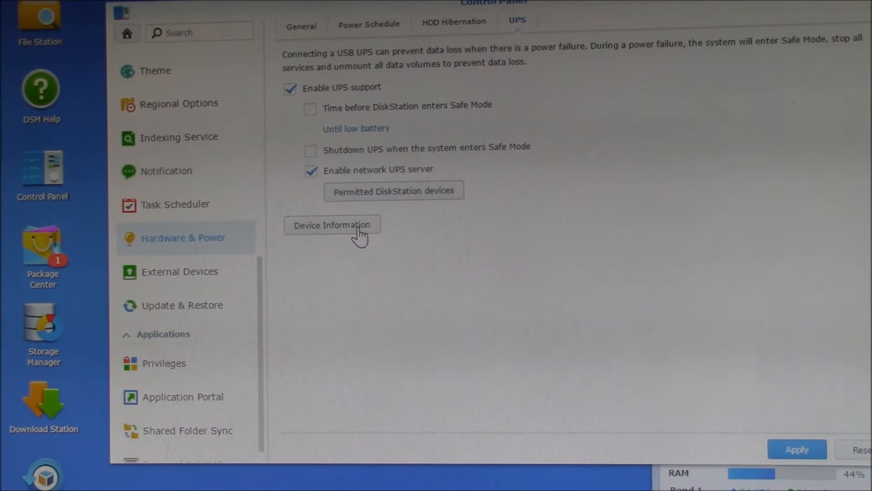
{"action": "left_click", "coordinate": [332, 225]}
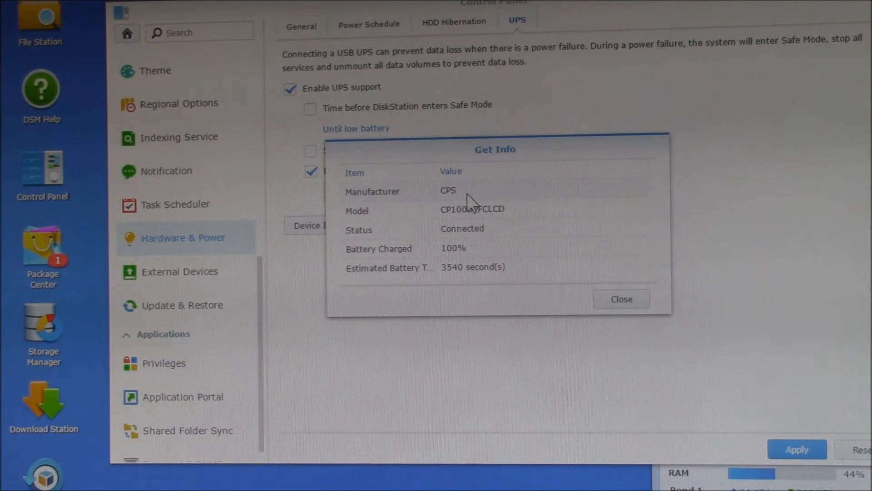
{"action": "mouse_move", "coordinate": [528, 204]}
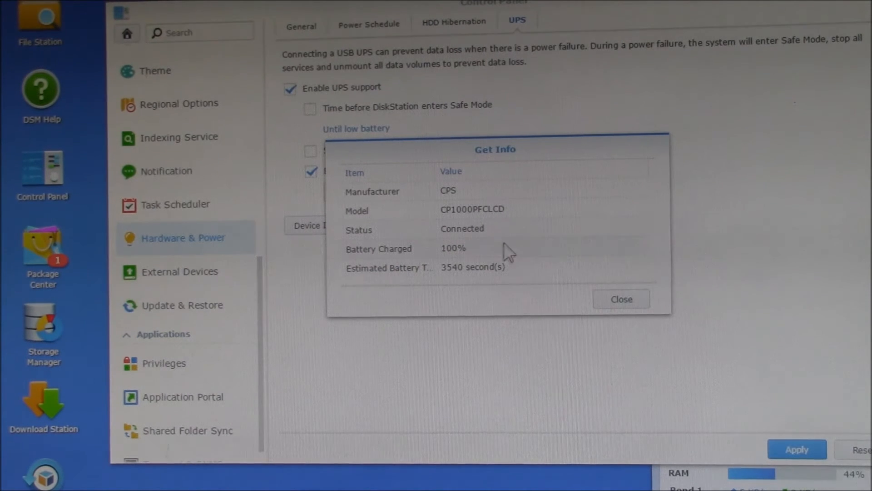
{"action": "mouse_move", "coordinate": [501, 289]}
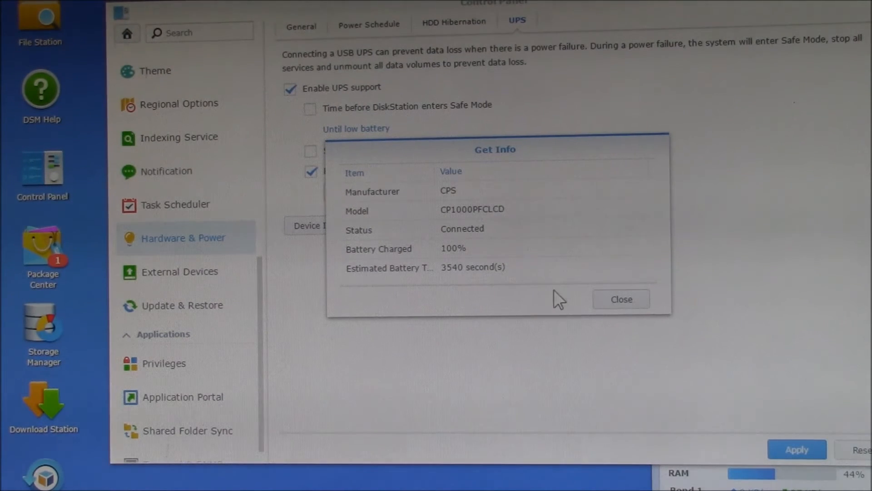
{"action": "left_click", "coordinate": [621, 299]}
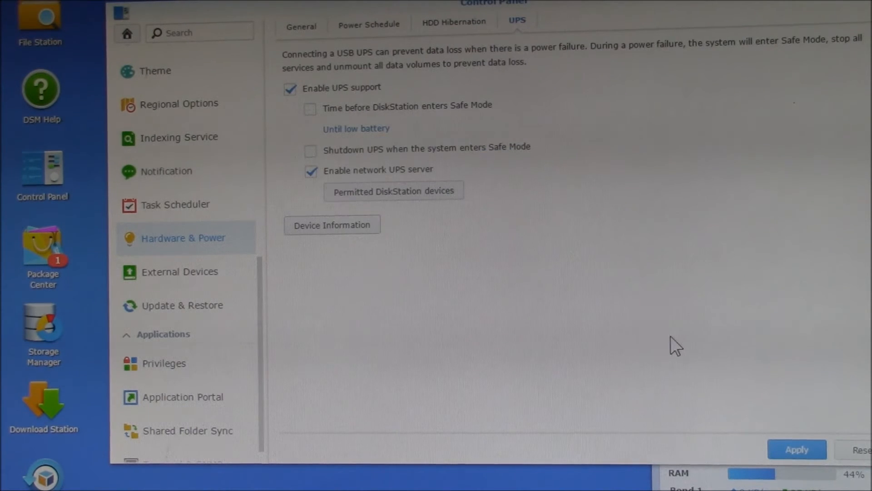
Apply the UPS settings and return to the General hardware and power settings.
{"action": "left_click", "coordinate": [796, 449]}
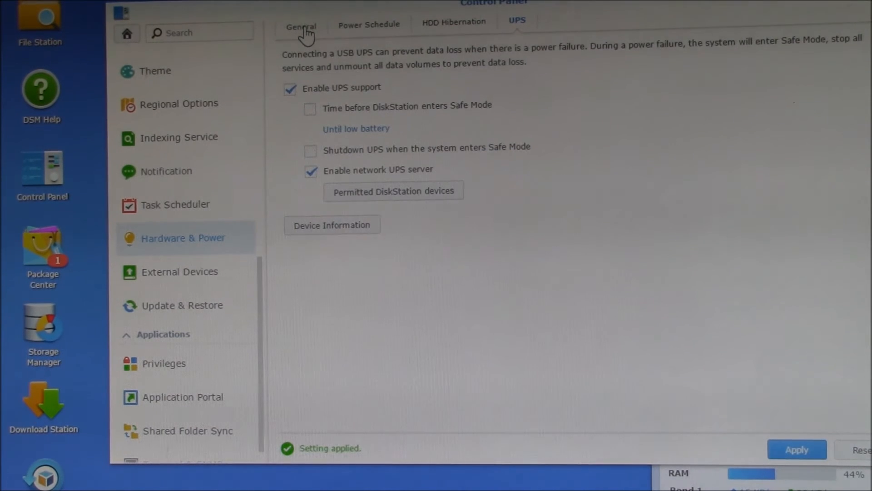
{"action": "left_click", "coordinate": [300, 24]}
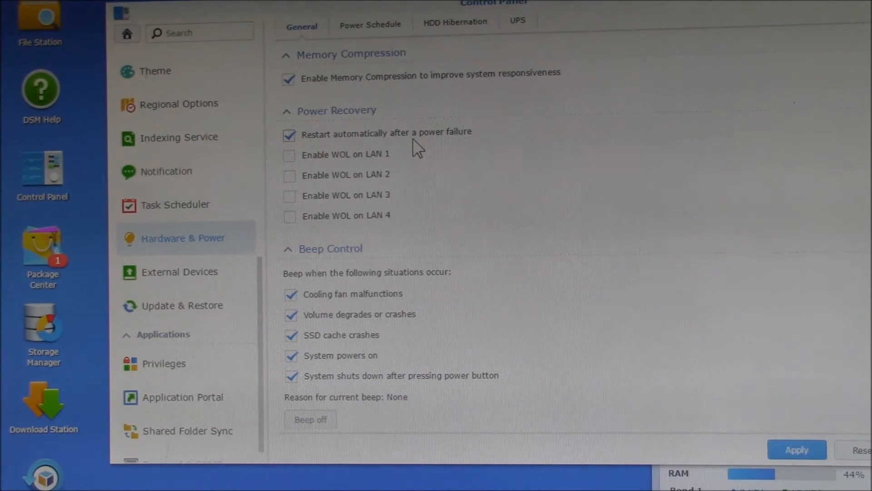
{"action": "left_click", "coordinate": [289, 135]}
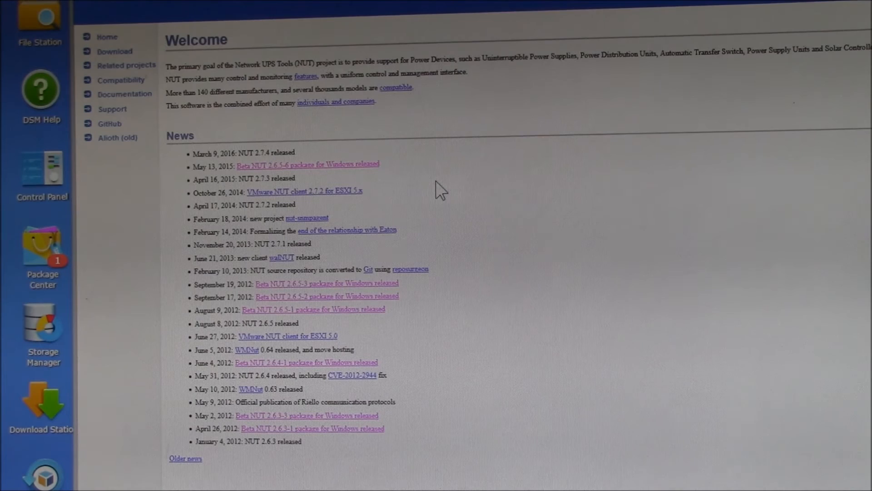
{"action": "mouse_move", "coordinate": [356, 172]}
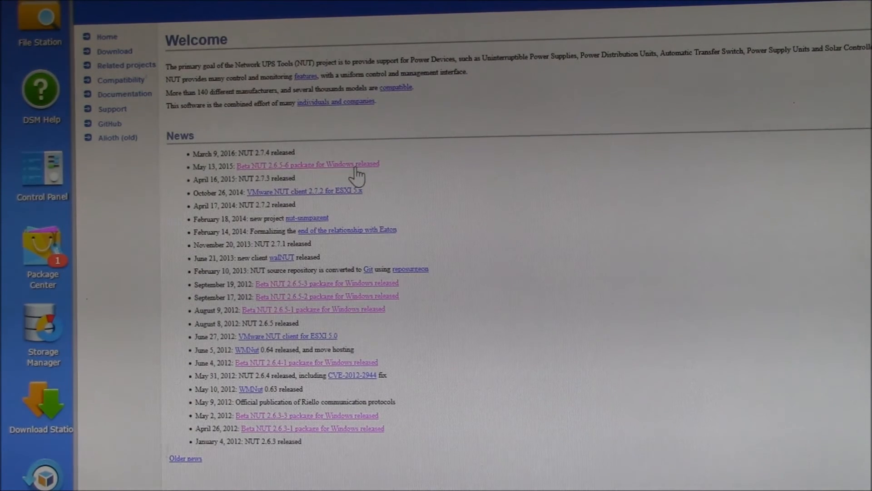
{"action": "mouse_move", "coordinate": [377, 171]}
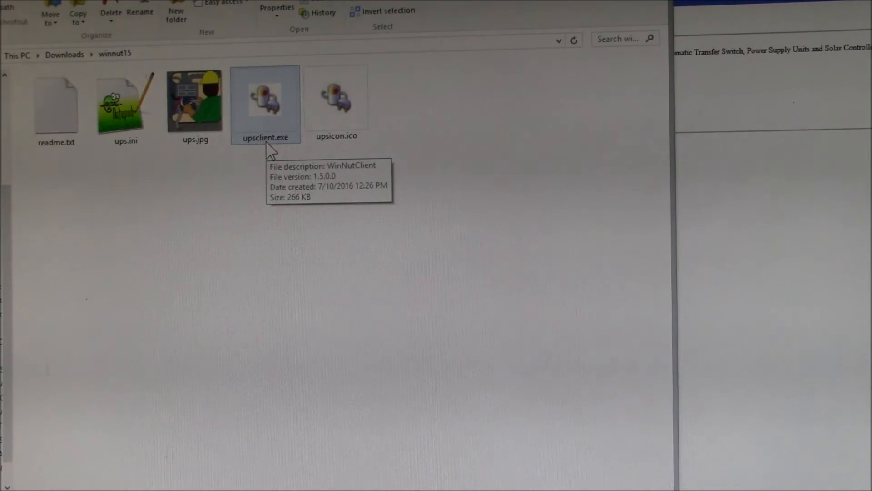
Launch WinNUT Client (upsclient.exe) and view the CyberPower CP1000PFCLCD gauges on line at 100% charge.
{"action": "double_click", "coordinate": [266, 100]}
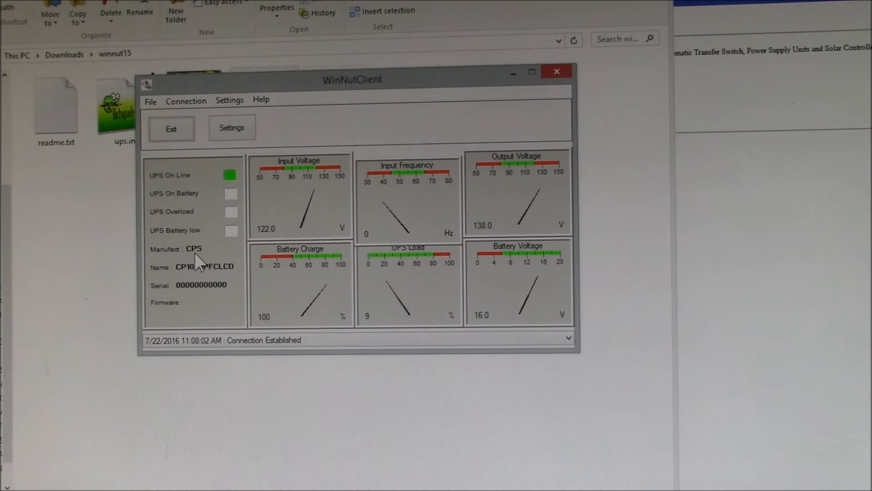
{"action": "mouse_move", "coordinate": [207, 290]}
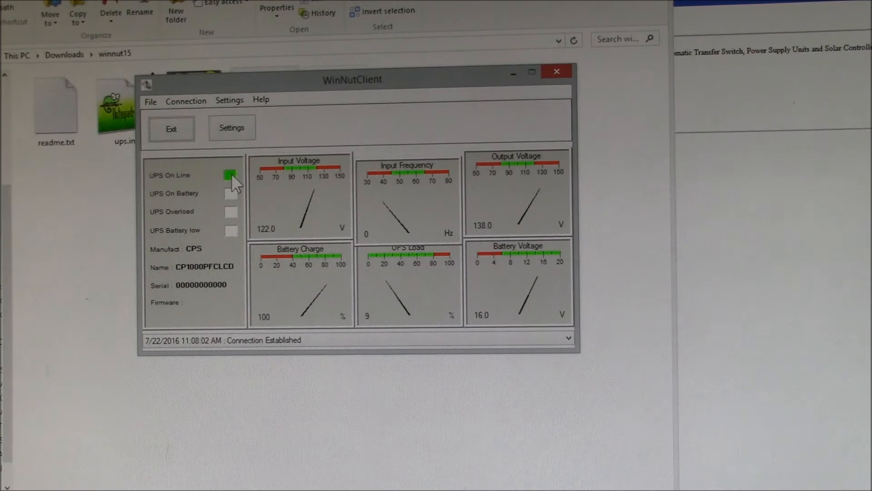
{"action": "mouse_move", "coordinate": [235, 188]}
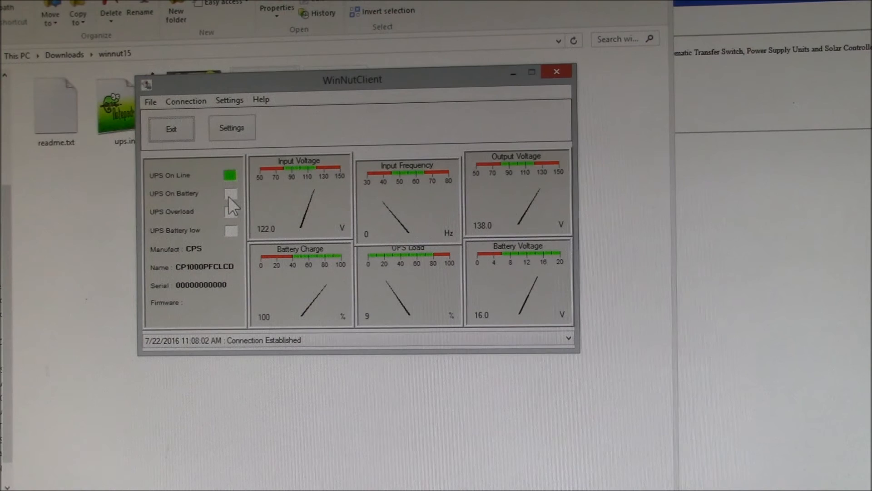
{"action": "mouse_move", "coordinate": [233, 189]}
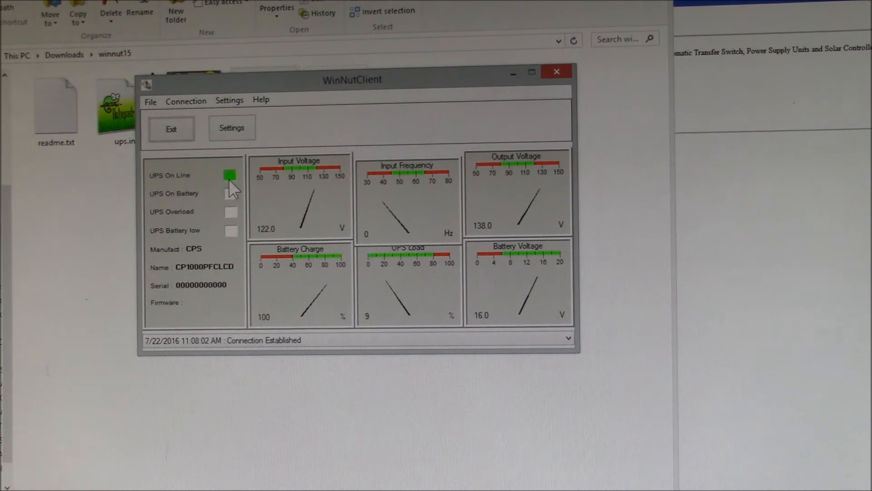
{"action": "mouse_move", "coordinate": [296, 283]}
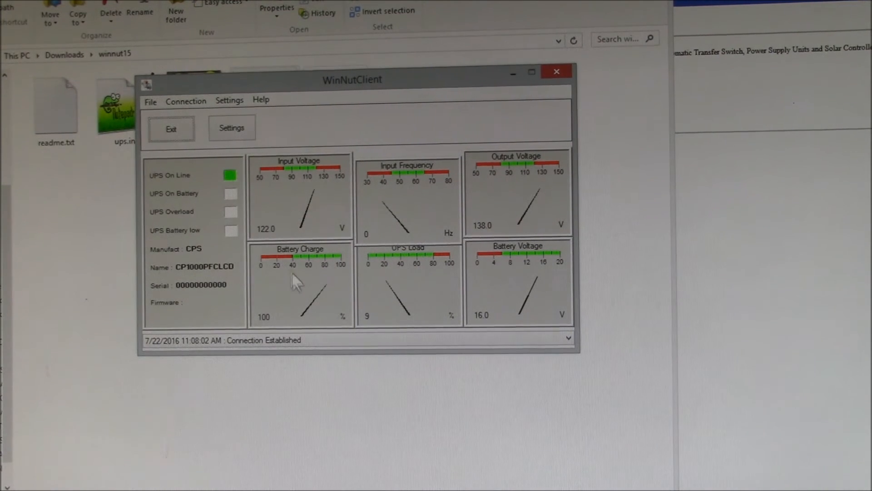
{"action": "mouse_move", "coordinate": [314, 236]}
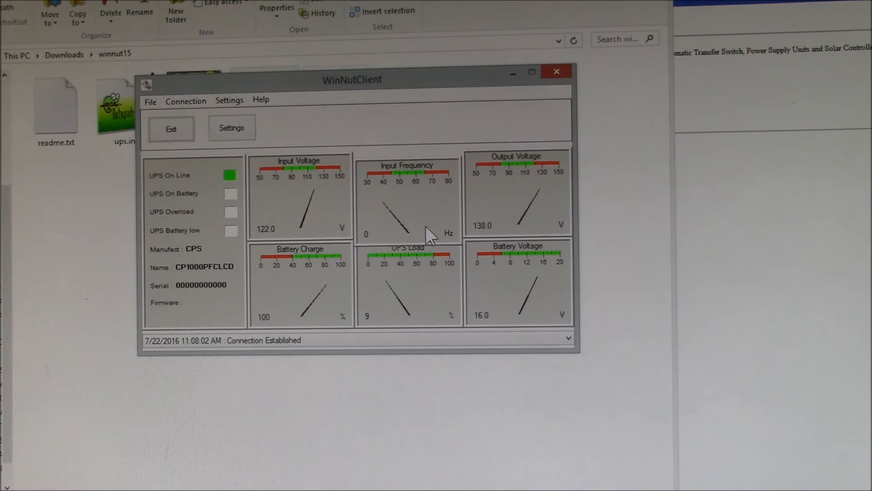
{"action": "mouse_move", "coordinate": [534, 211]}
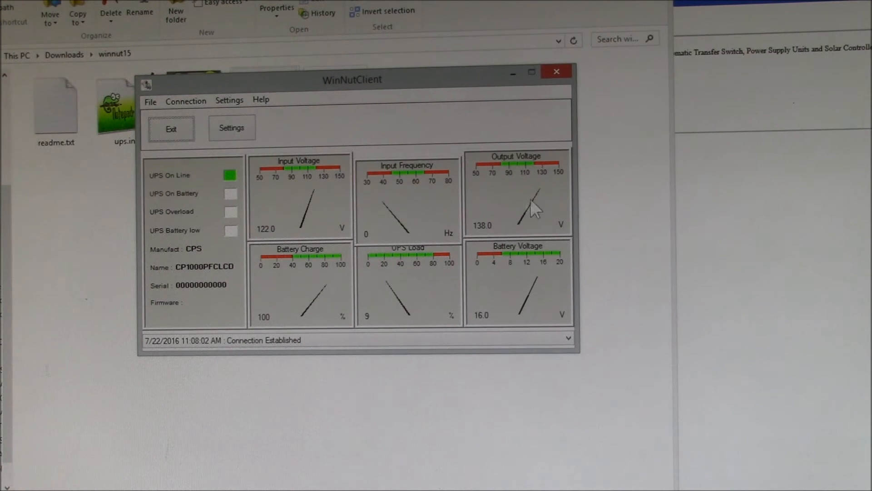
{"action": "mouse_move", "coordinate": [518, 231]}
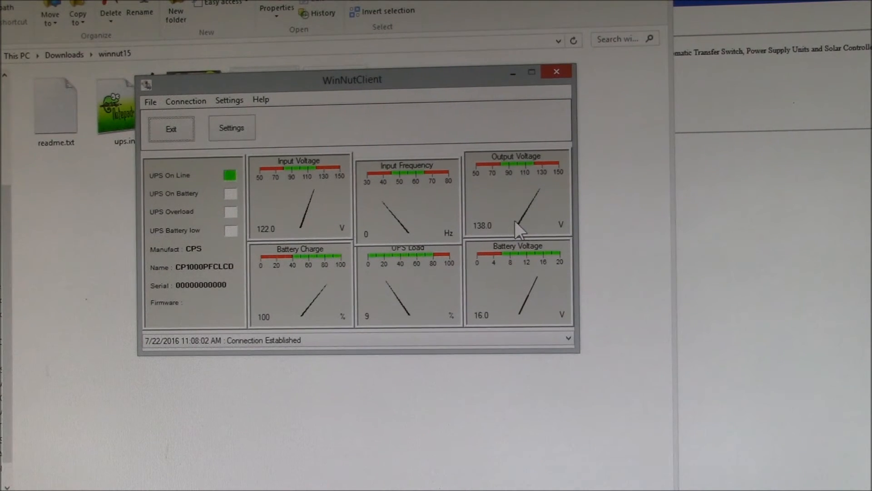
{"action": "mouse_move", "coordinate": [484, 237]}
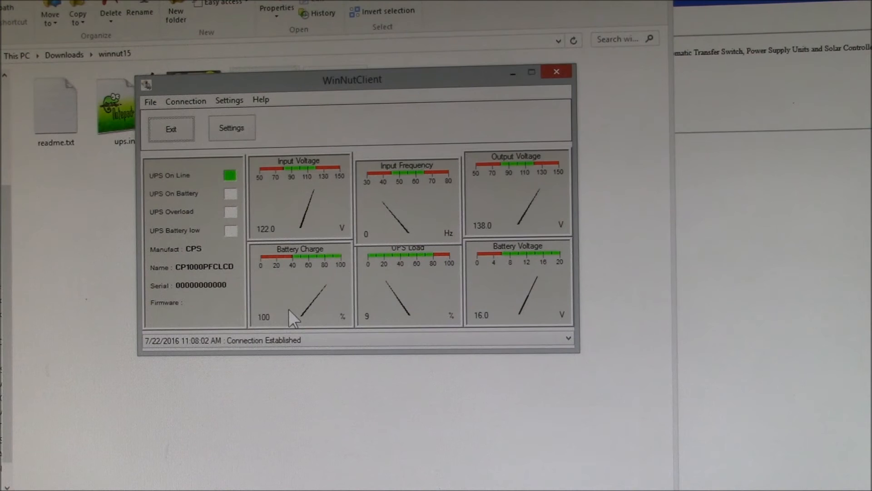
{"action": "mouse_move", "coordinate": [417, 317]}
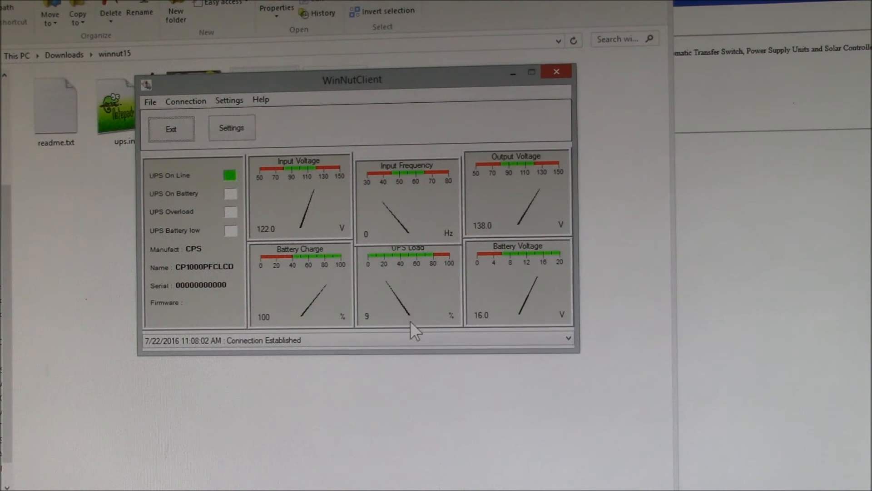
{"action": "mouse_move", "coordinate": [528, 314]}
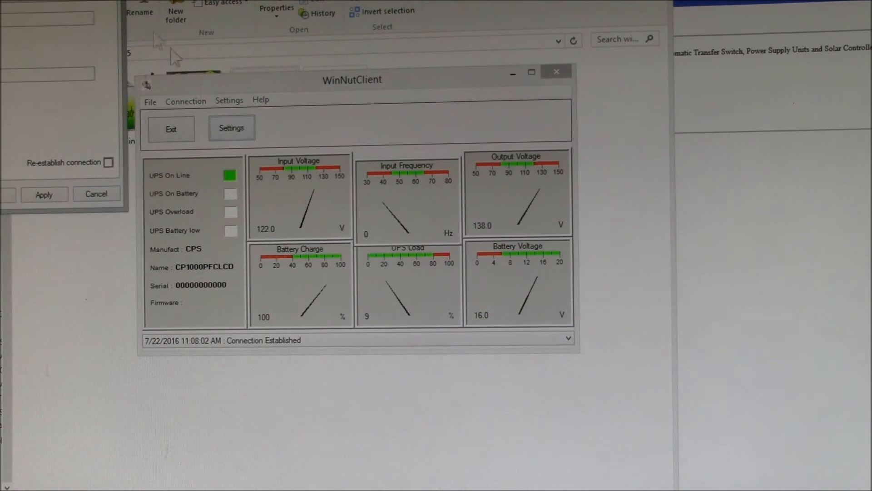
Confirm connection preferences host 192.168.1.3, port 3493, UPS name ups, delay 10000, and reconnect.
{"action": "left_click", "coordinate": [231, 128]}
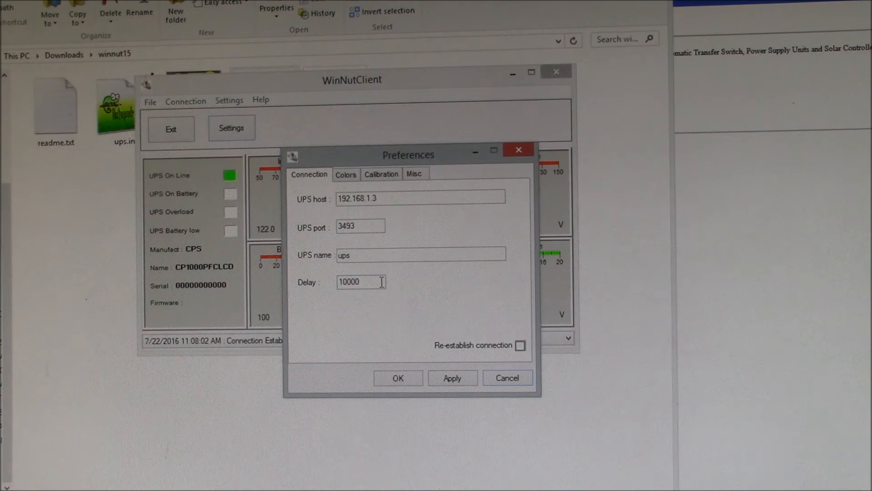
{"action": "left_click", "coordinate": [381, 174]}
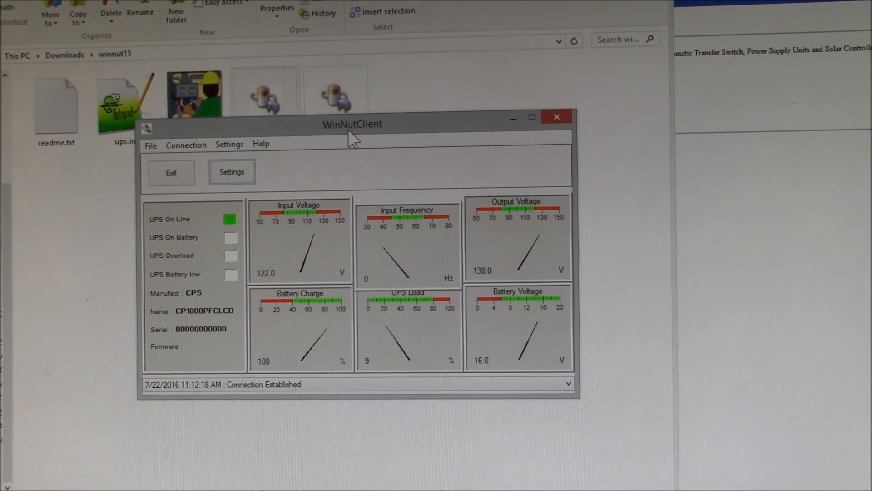
{"action": "mouse_move", "coordinate": [340, 151]}
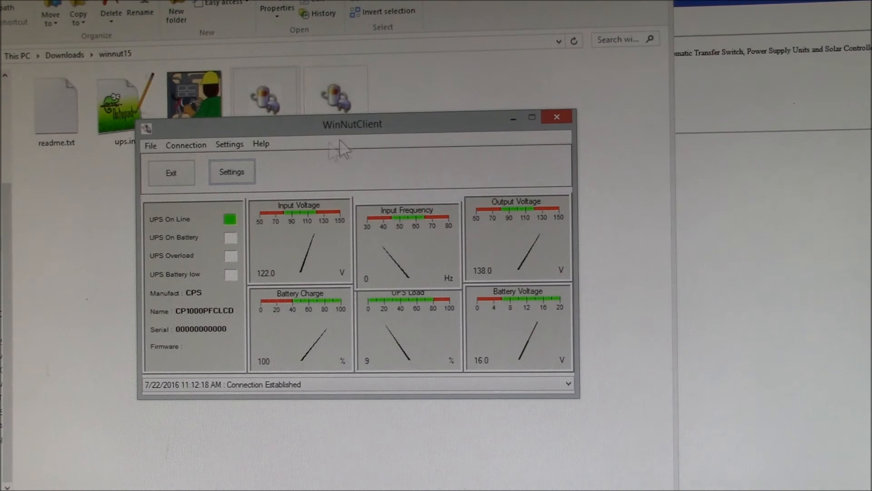
{"action": "mouse_move", "coordinate": [376, 174]}
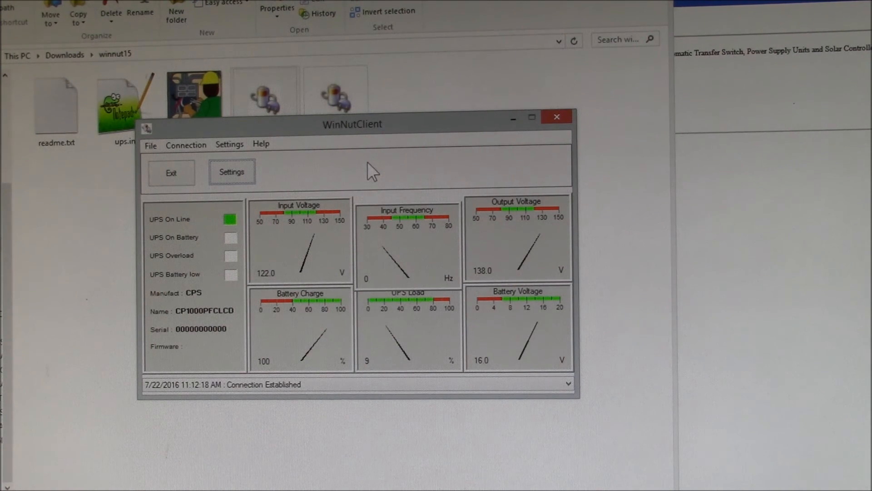
{"action": "mouse_move", "coordinate": [325, 170]}
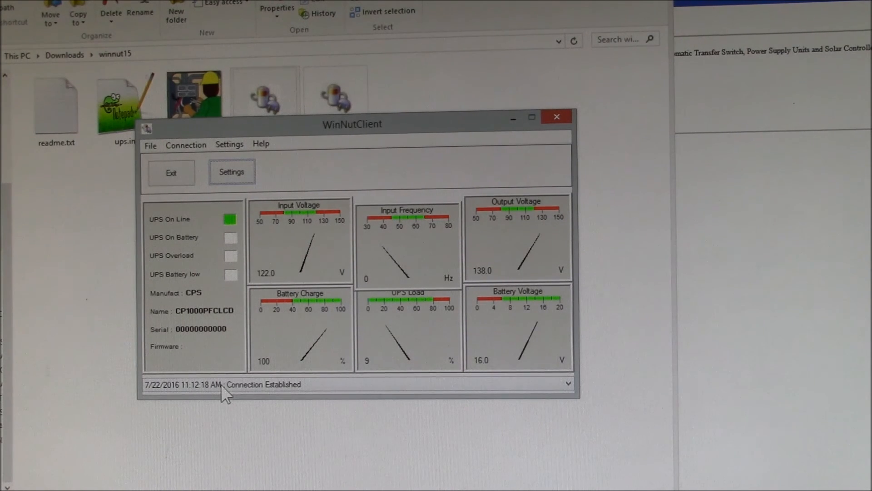
{"action": "mouse_move", "coordinate": [280, 401]}
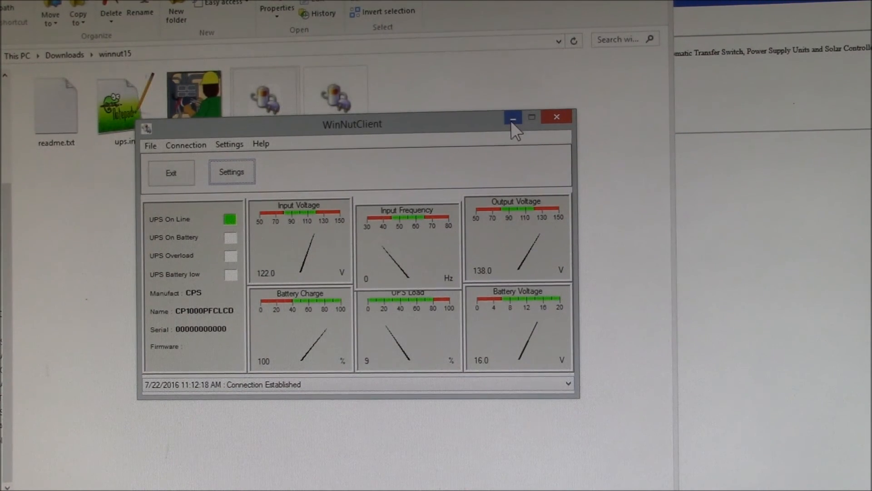
{"action": "mouse_move", "coordinate": [513, 117]}
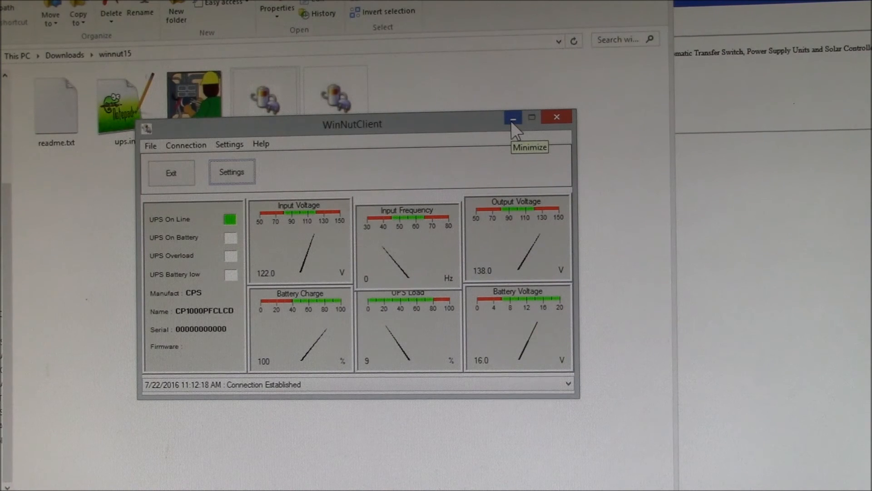
{"action": "mouse_move", "coordinate": [182, 328]}
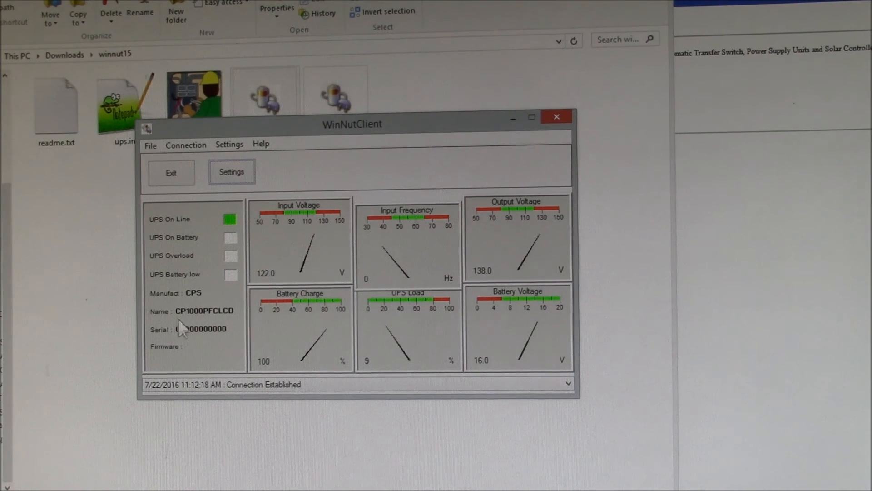